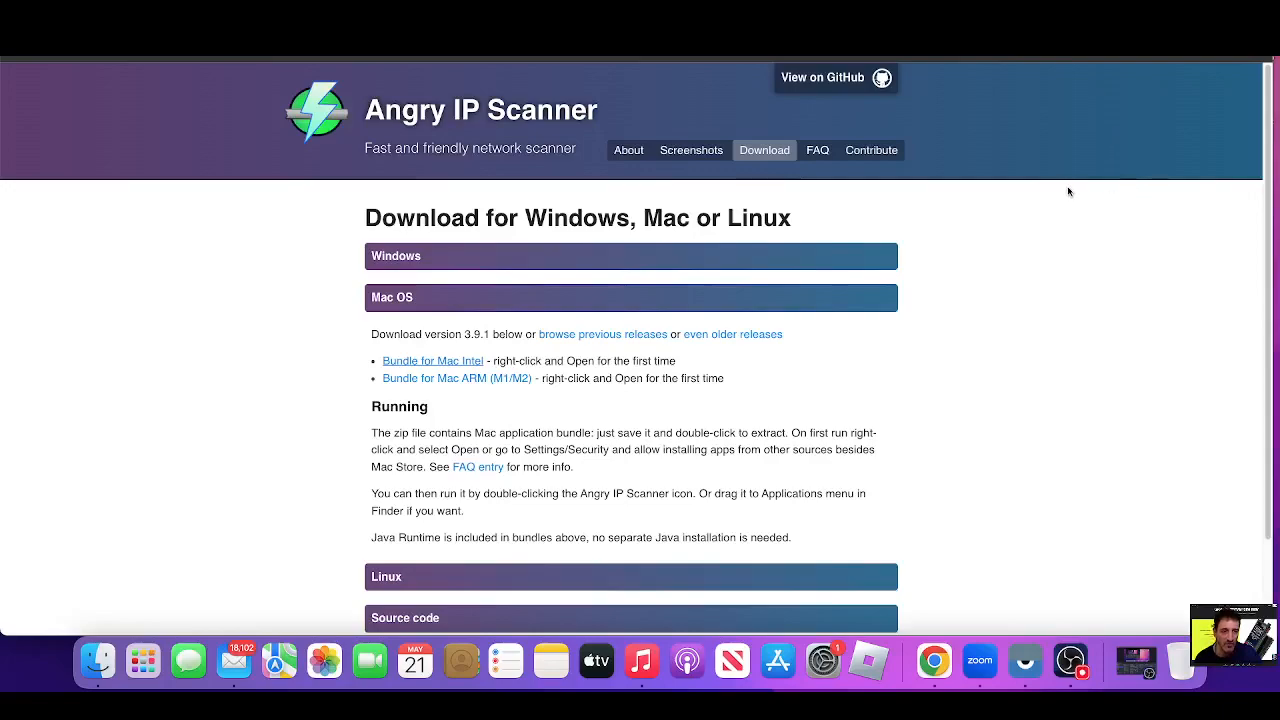
Scroll the download page, then check the Mac's model in About This Mac and close it
scroll("down", 3)
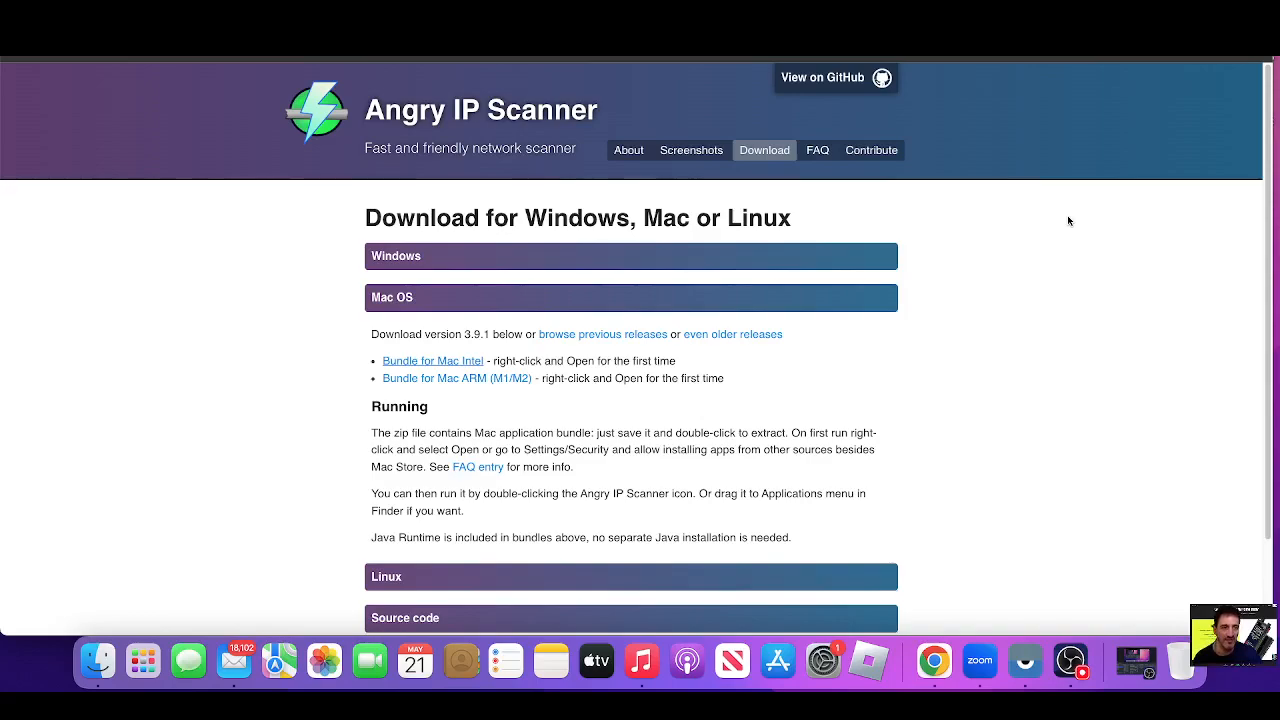
mouse_move(840, 140)
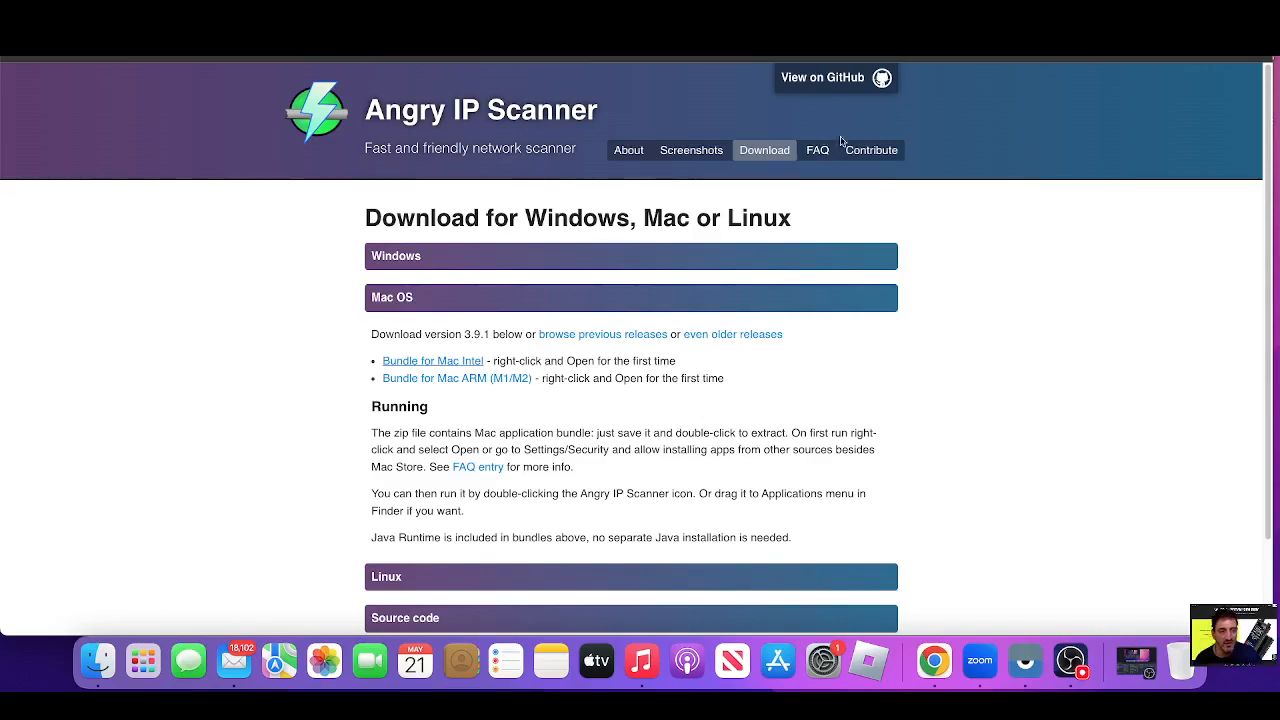
mouse_move(1024, 176)
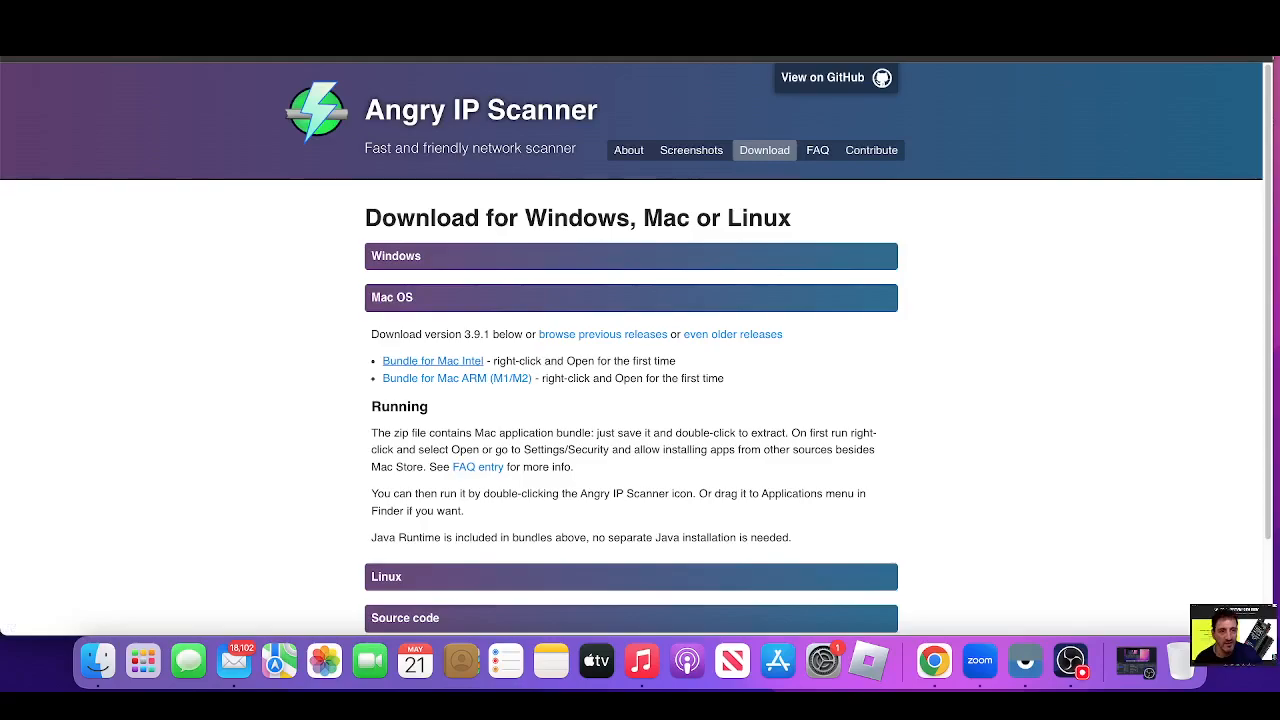
left_click(12, 8)
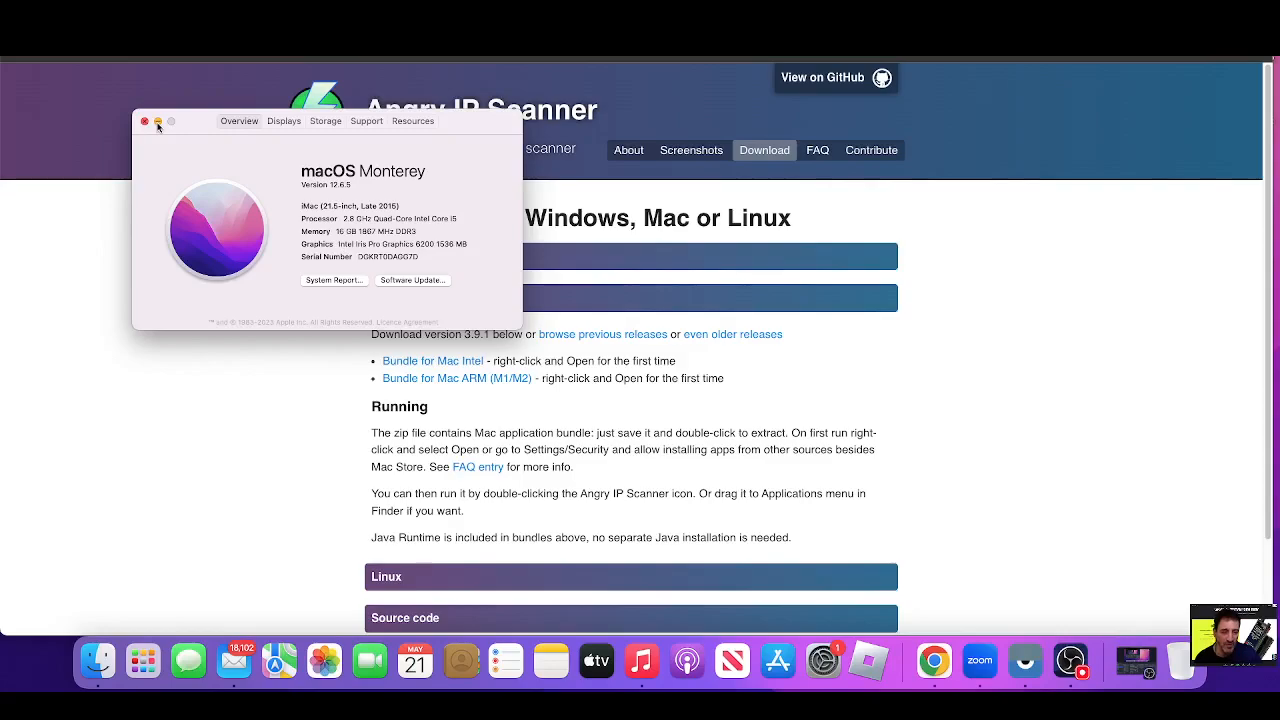
left_click(146, 121)
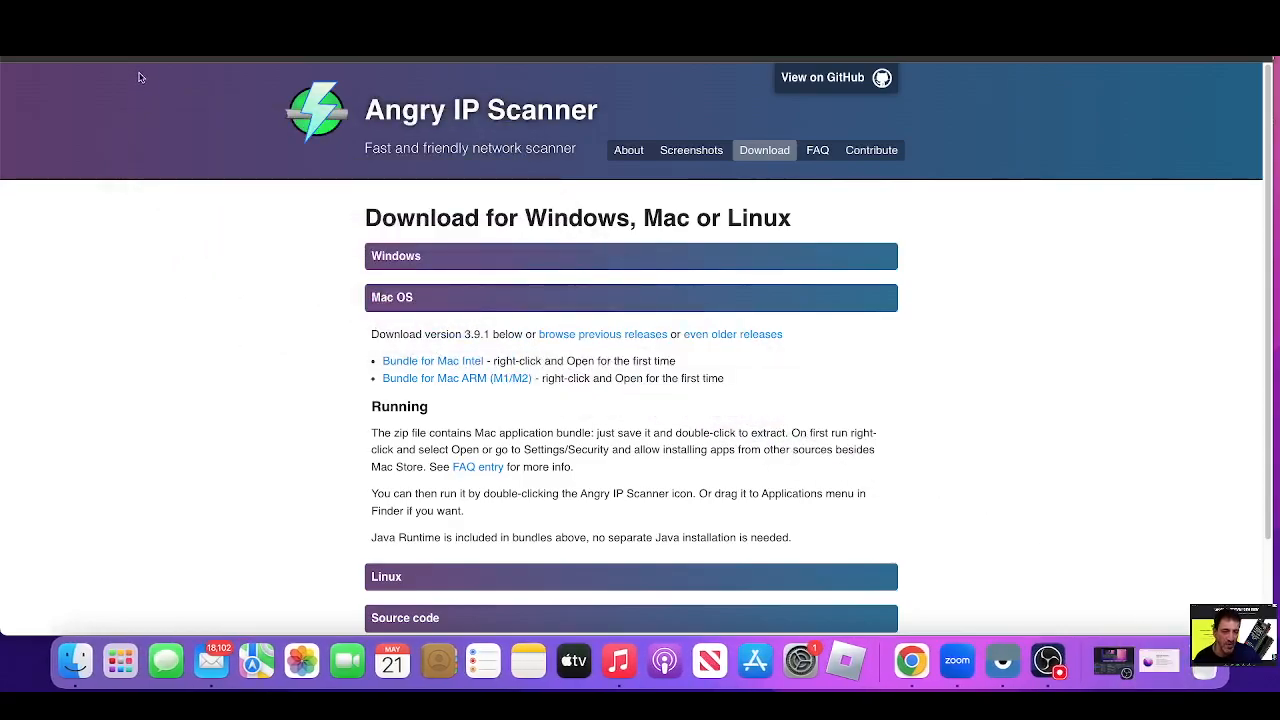
mouse_move(417, 363)
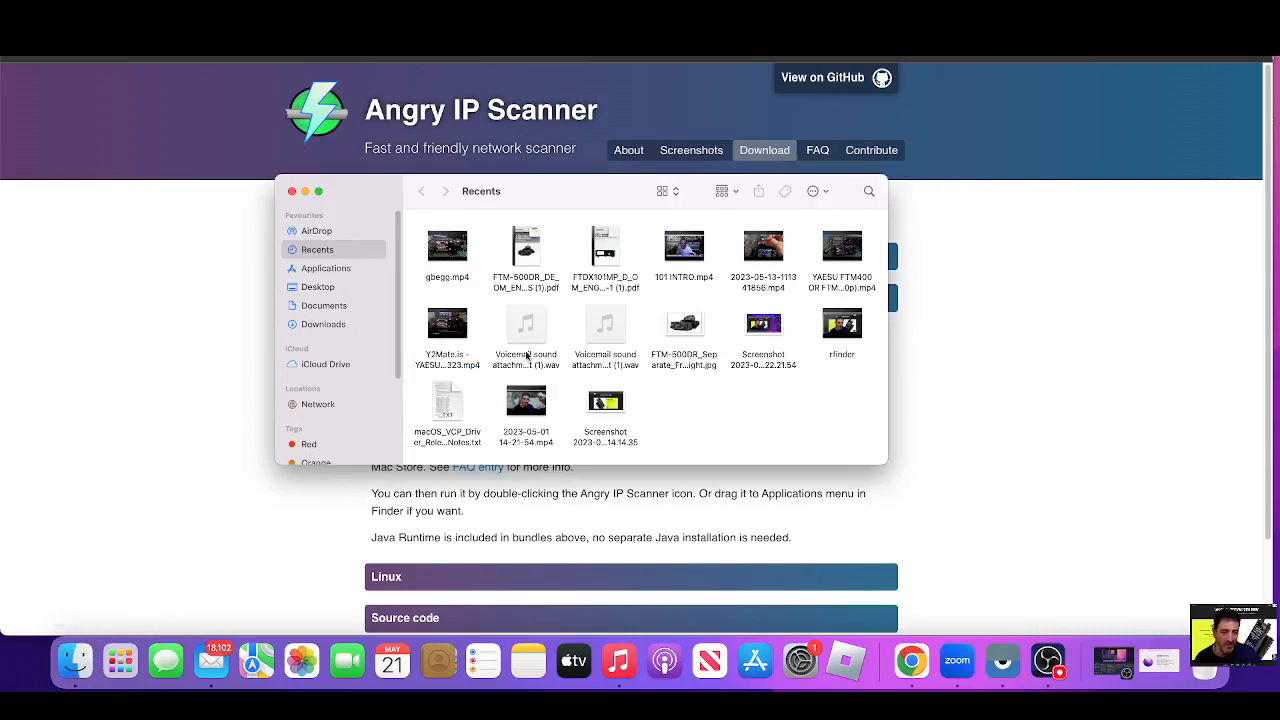
Search Finder for 'ang', try opening Angry IP Scanner, and reveal it in Downloads
left_click(868, 191)
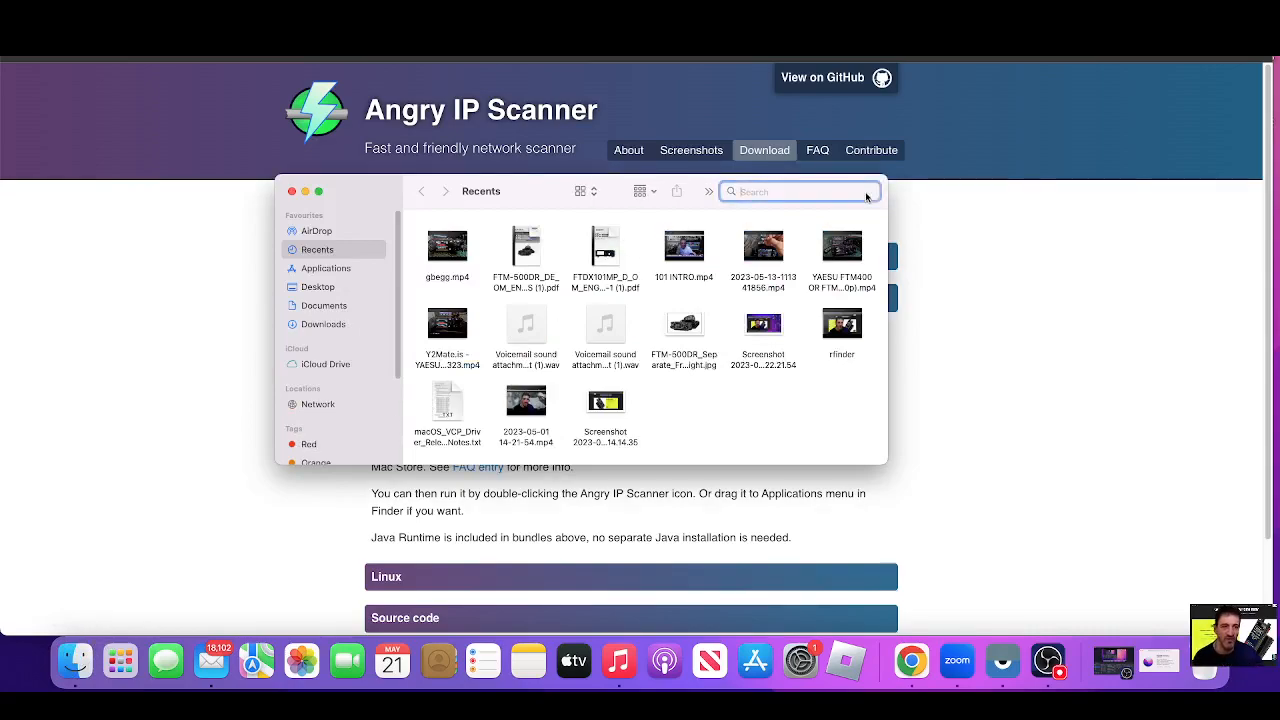
type("angry ip")
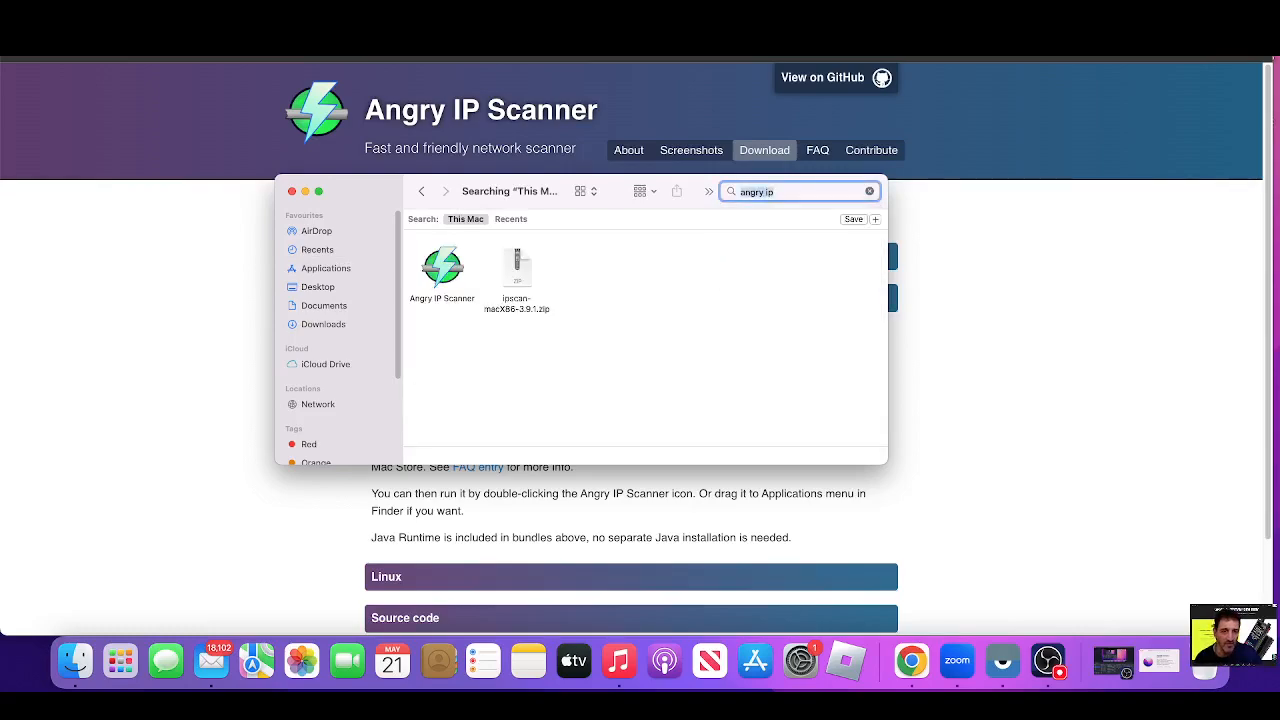
left_click(441, 267)
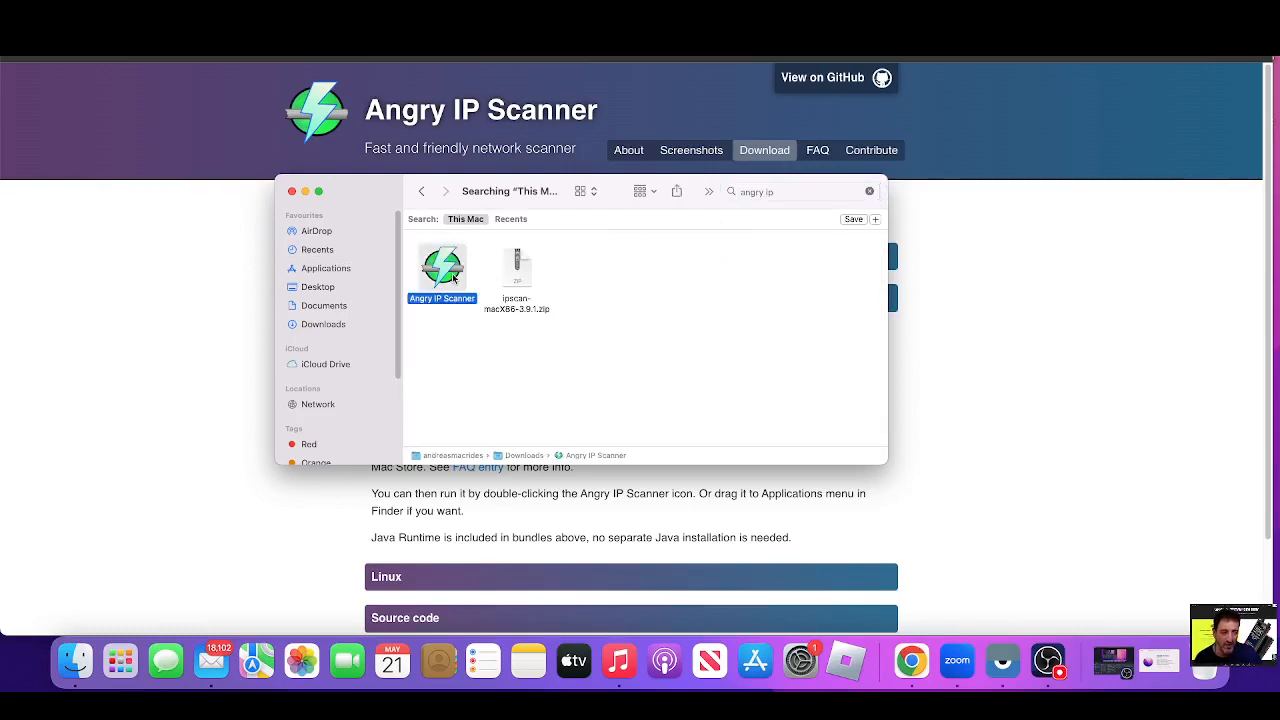
double_click(441, 265)
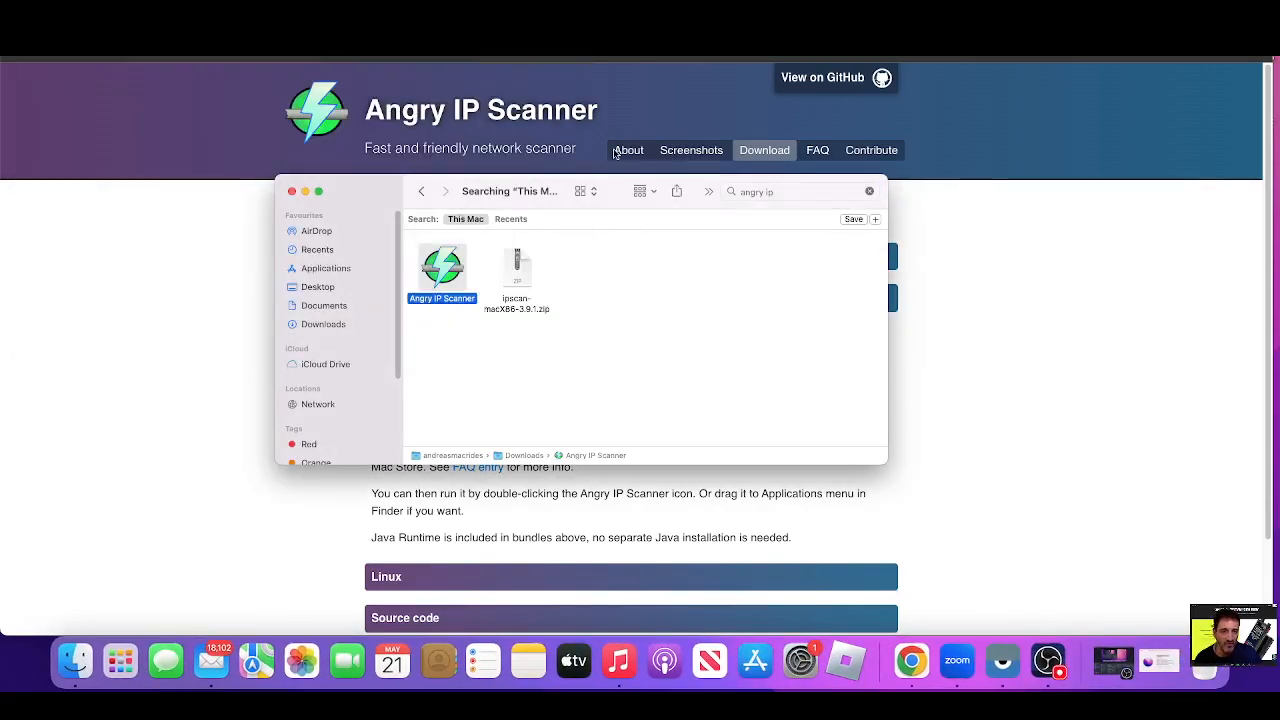
left_click(317, 249)
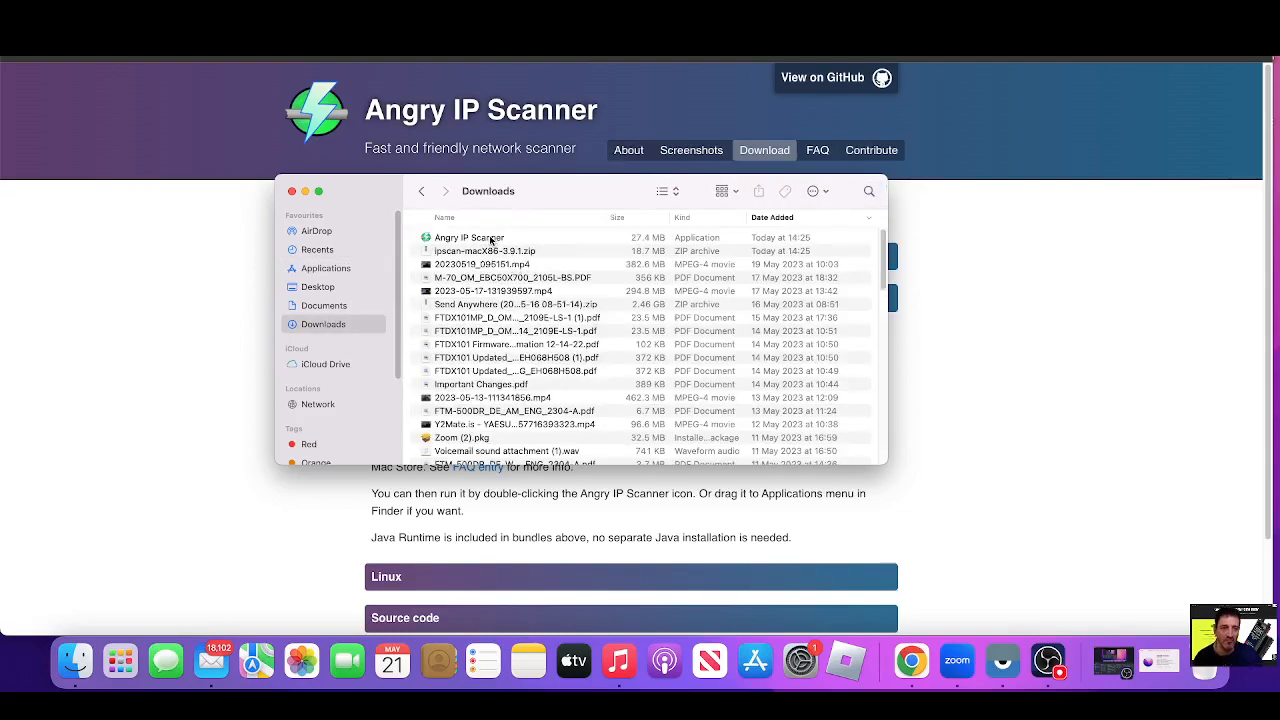
right_click(468, 237)
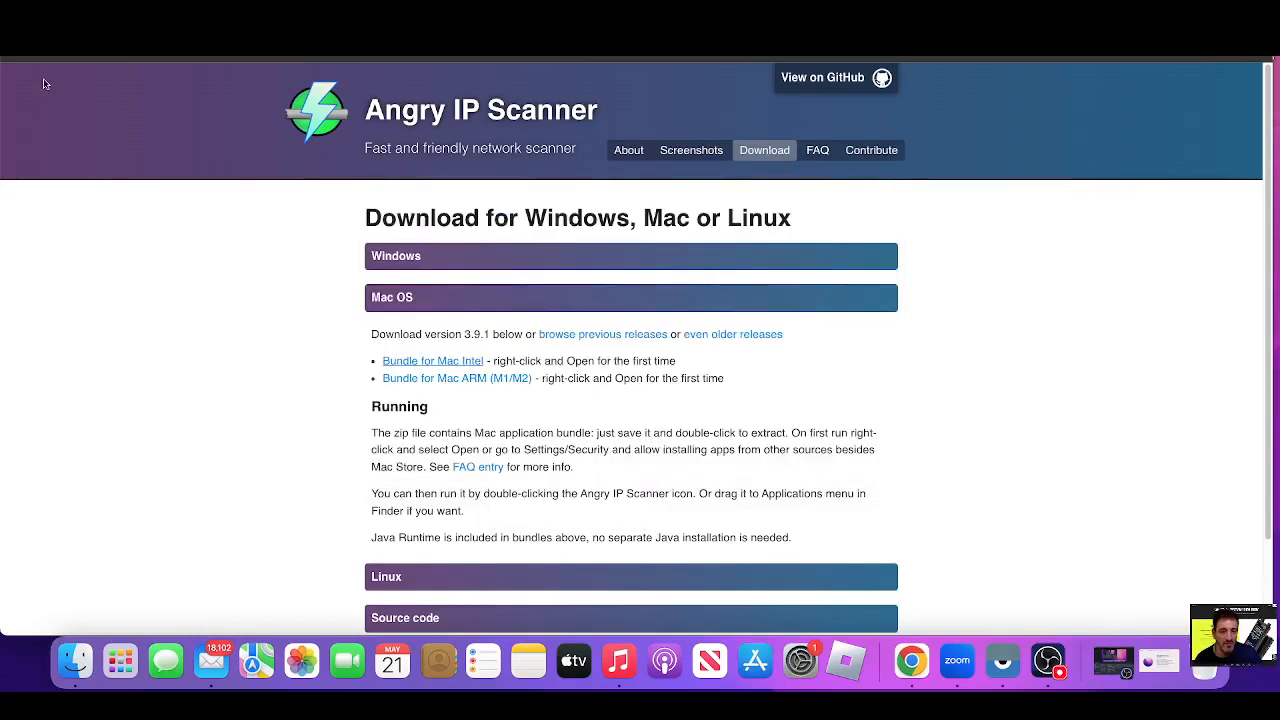
Unlock Security & Privacy with the admin password and show the General settings
left_click(15, 10)
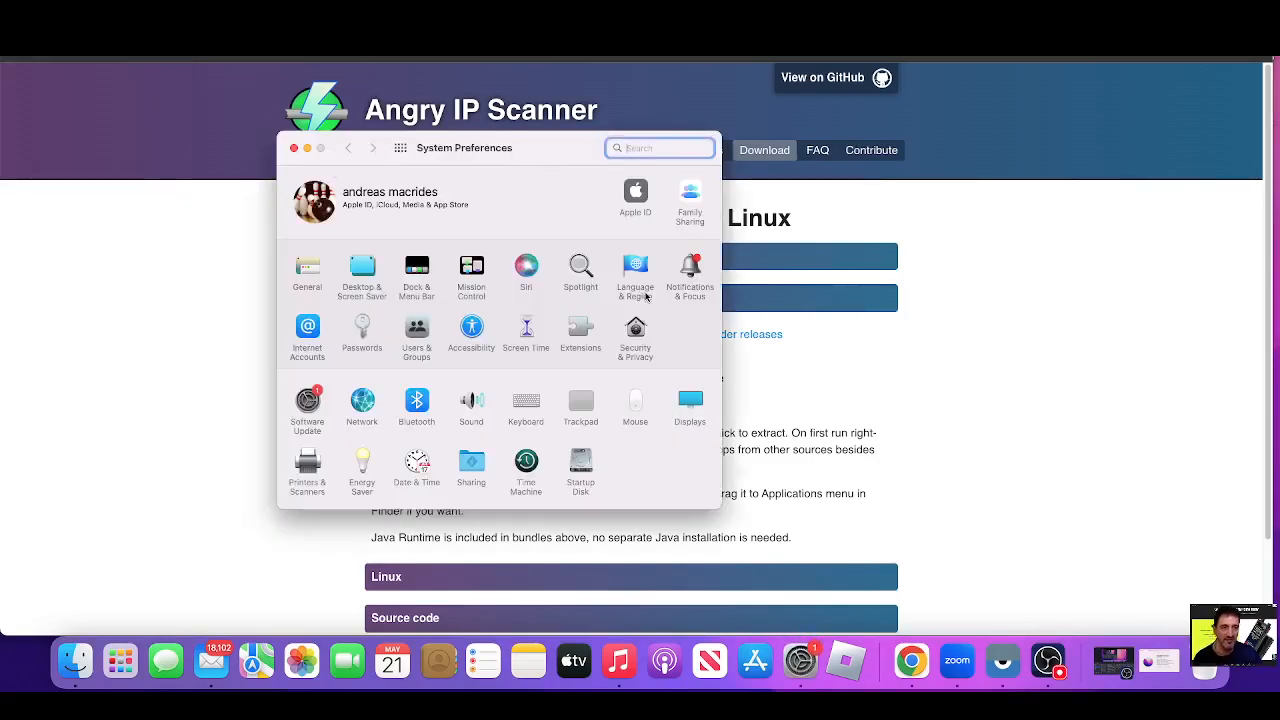
left_click(635, 330)
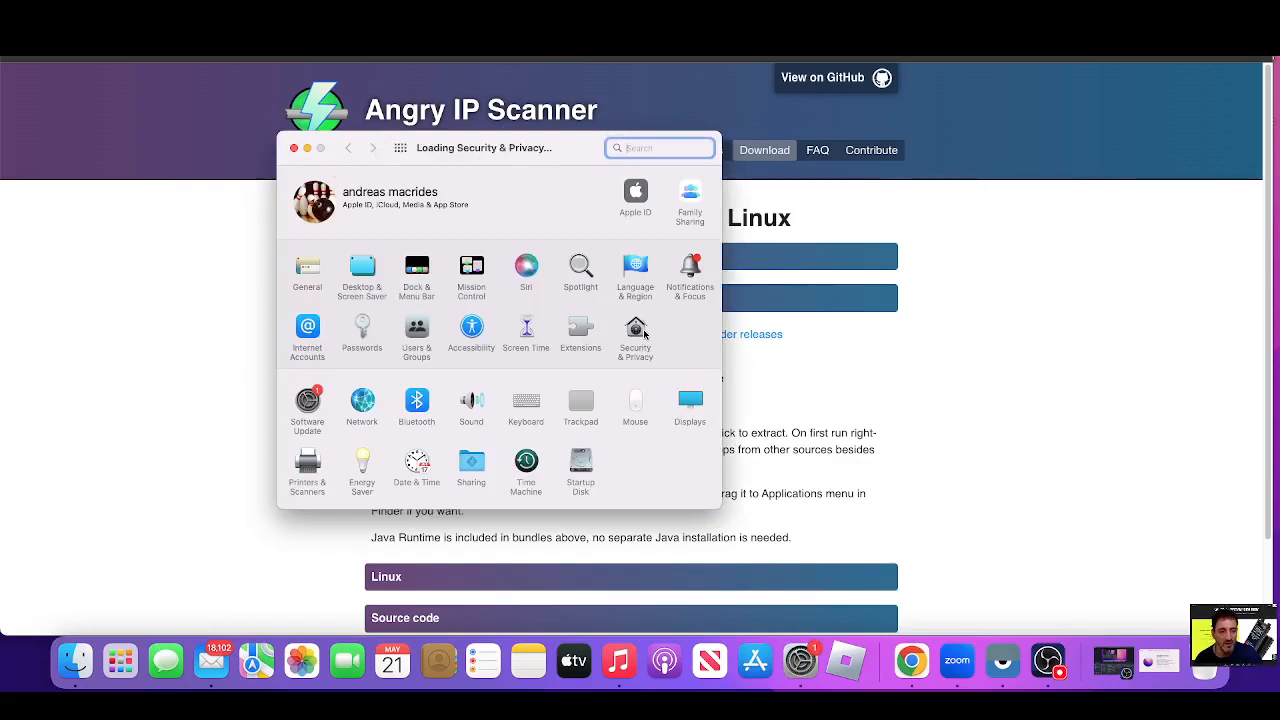
left_click(635, 335)
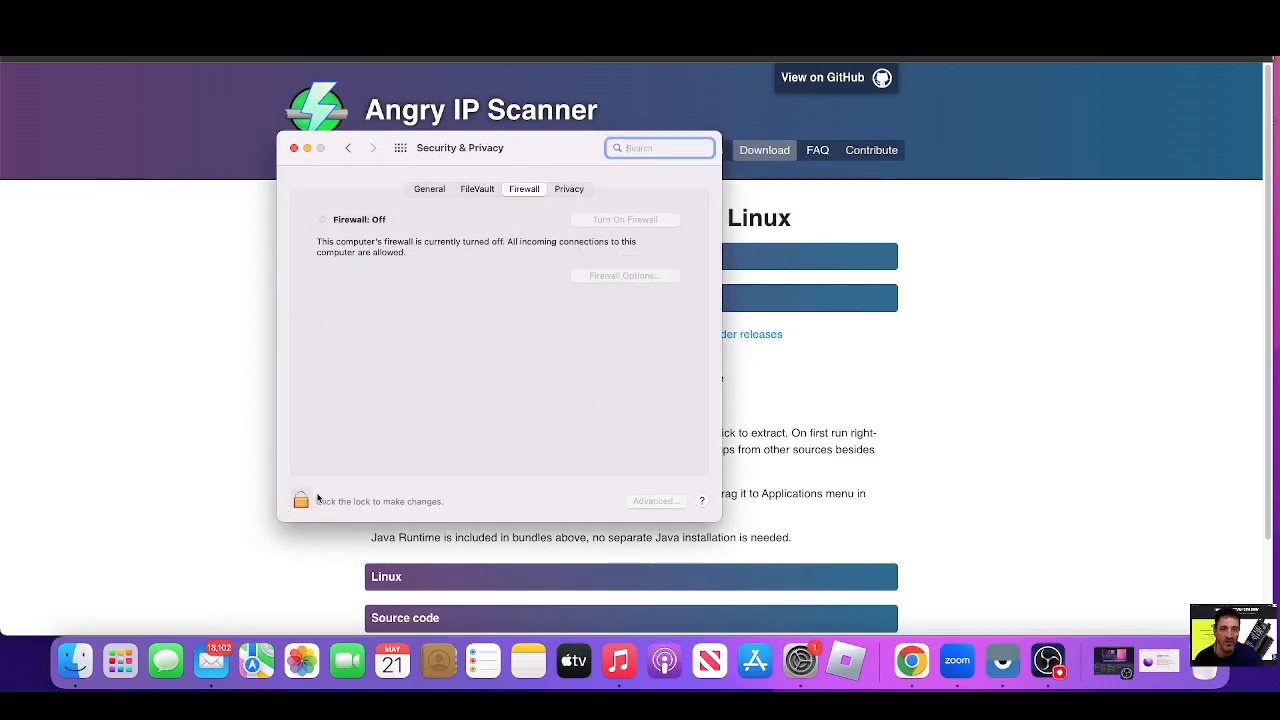
left_click(301, 500)
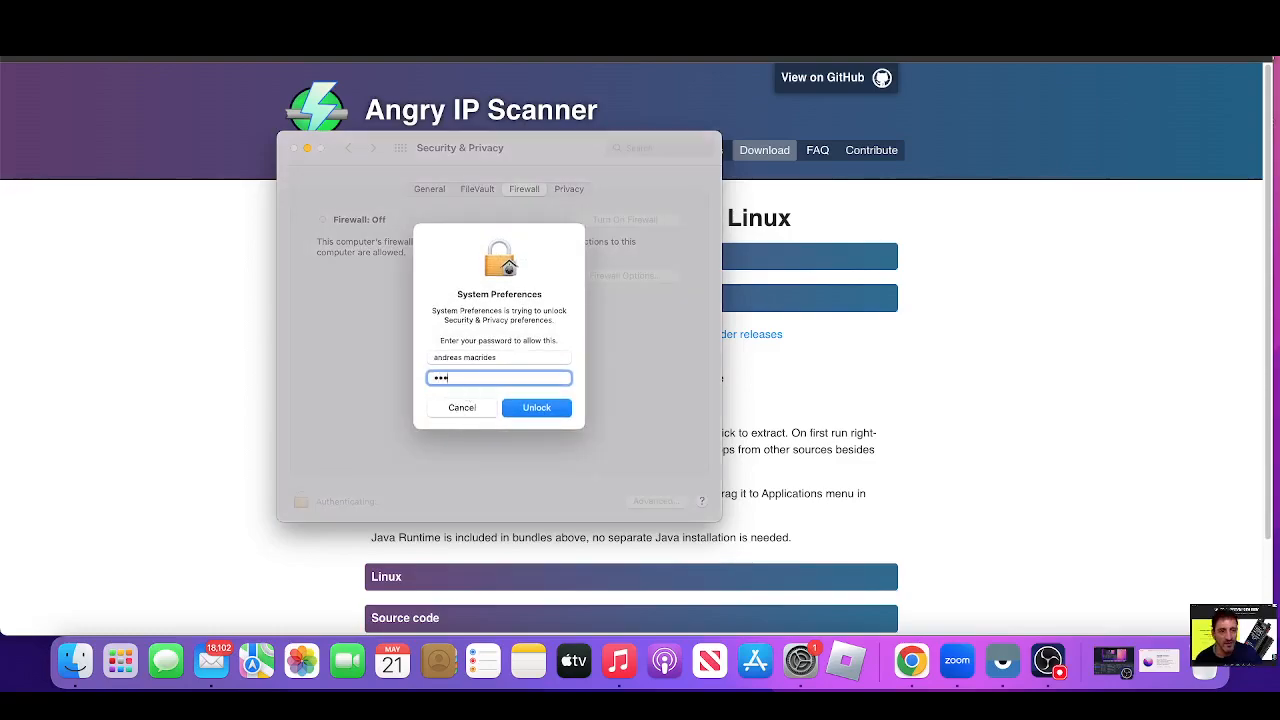
left_click(536, 407)
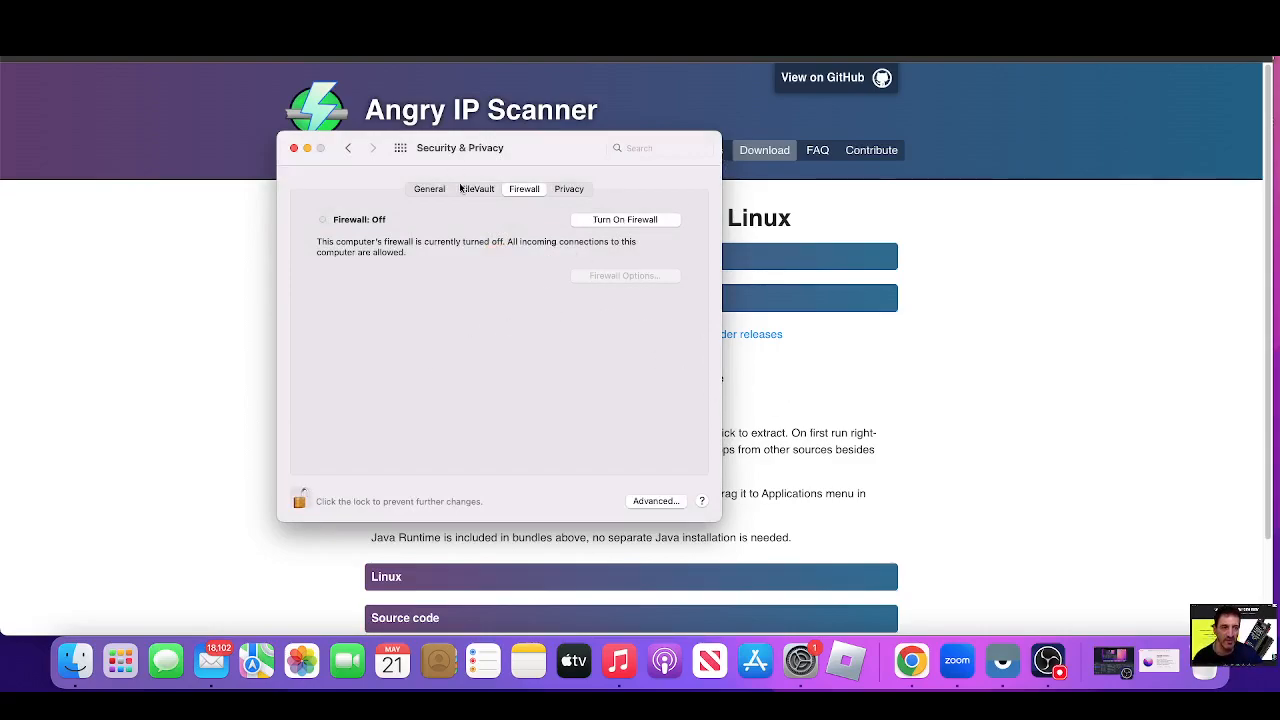
left_click(294, 148)
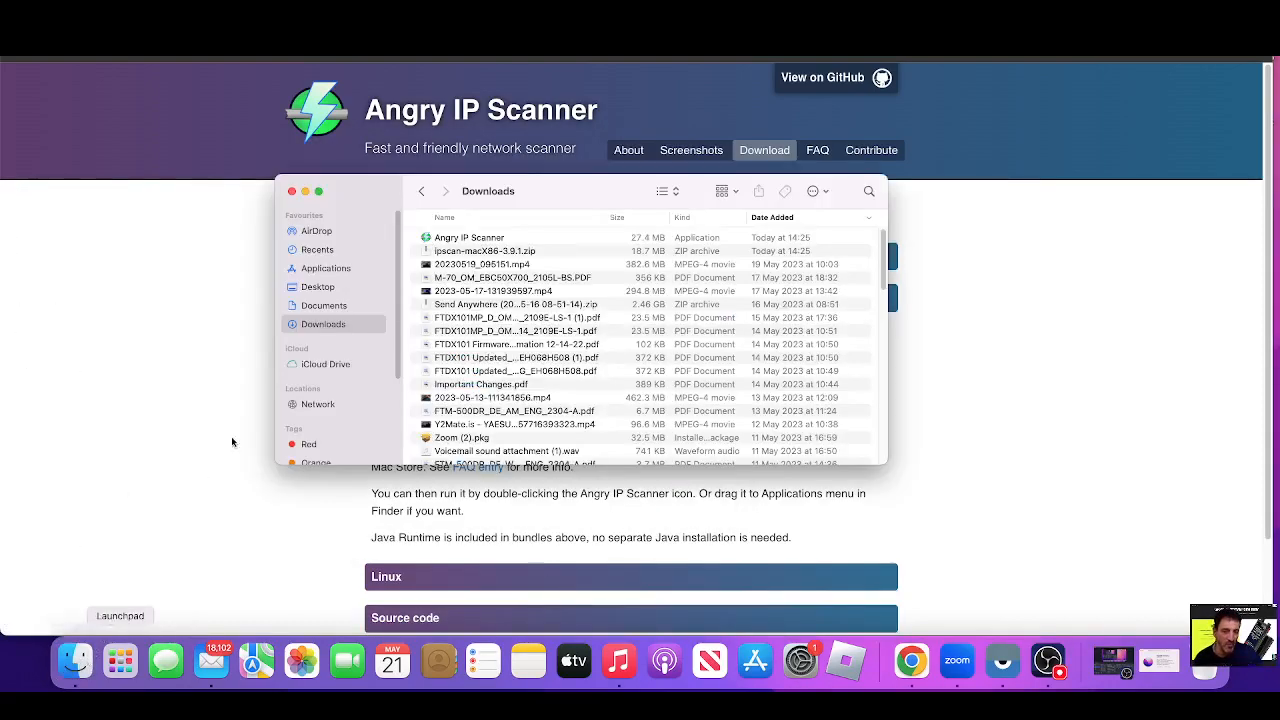
Launch Angry IP Scanner from Downloads using its right-click Open action
left_click(468, 237)
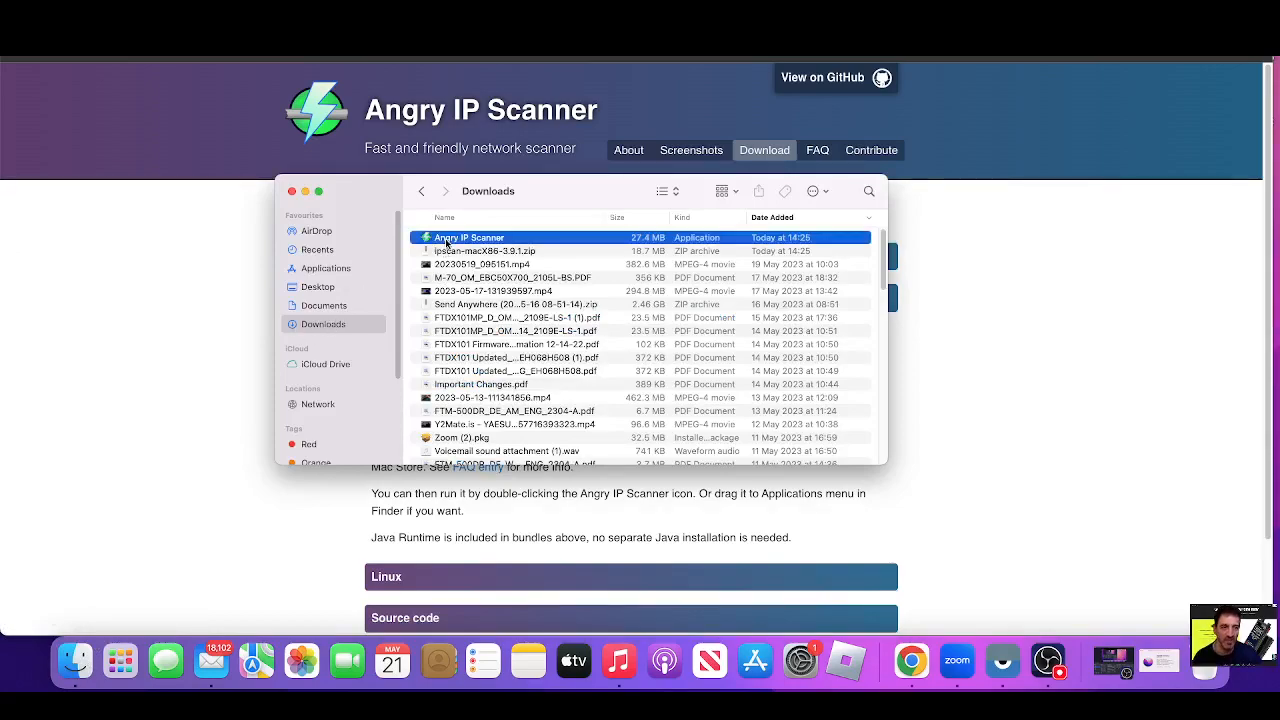
right_click(468, 238)
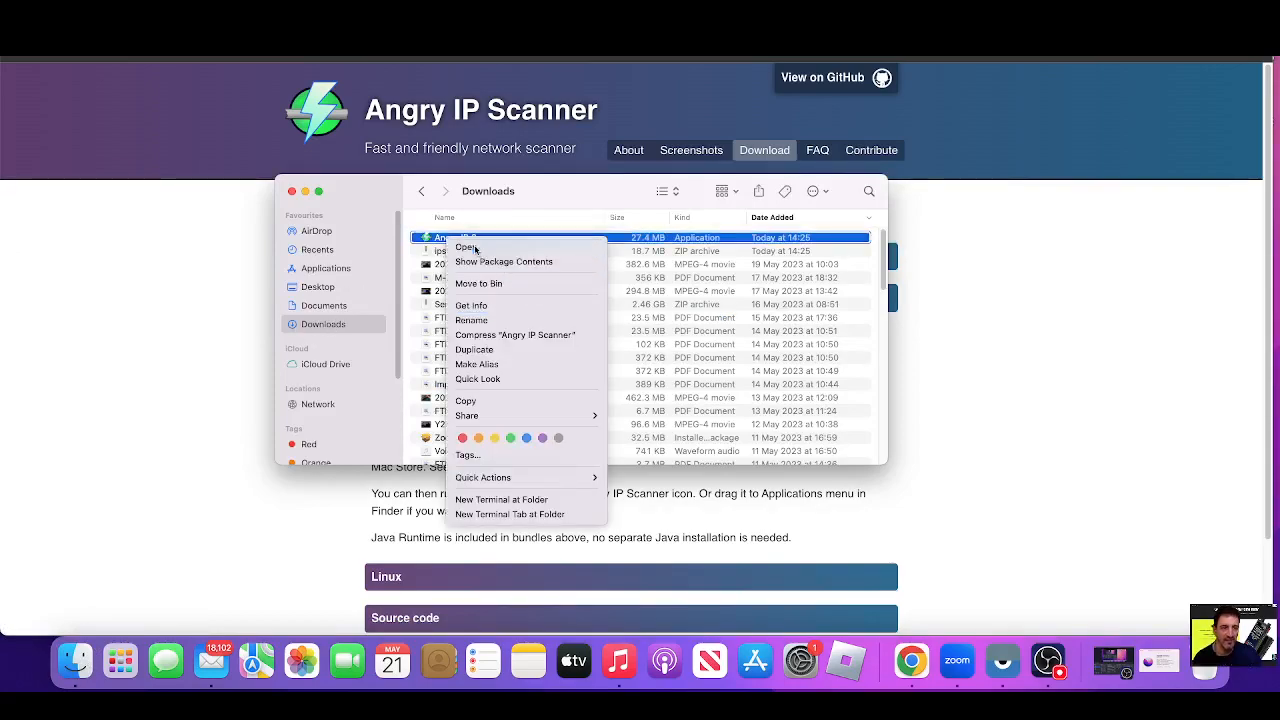
left_click(464, 247)
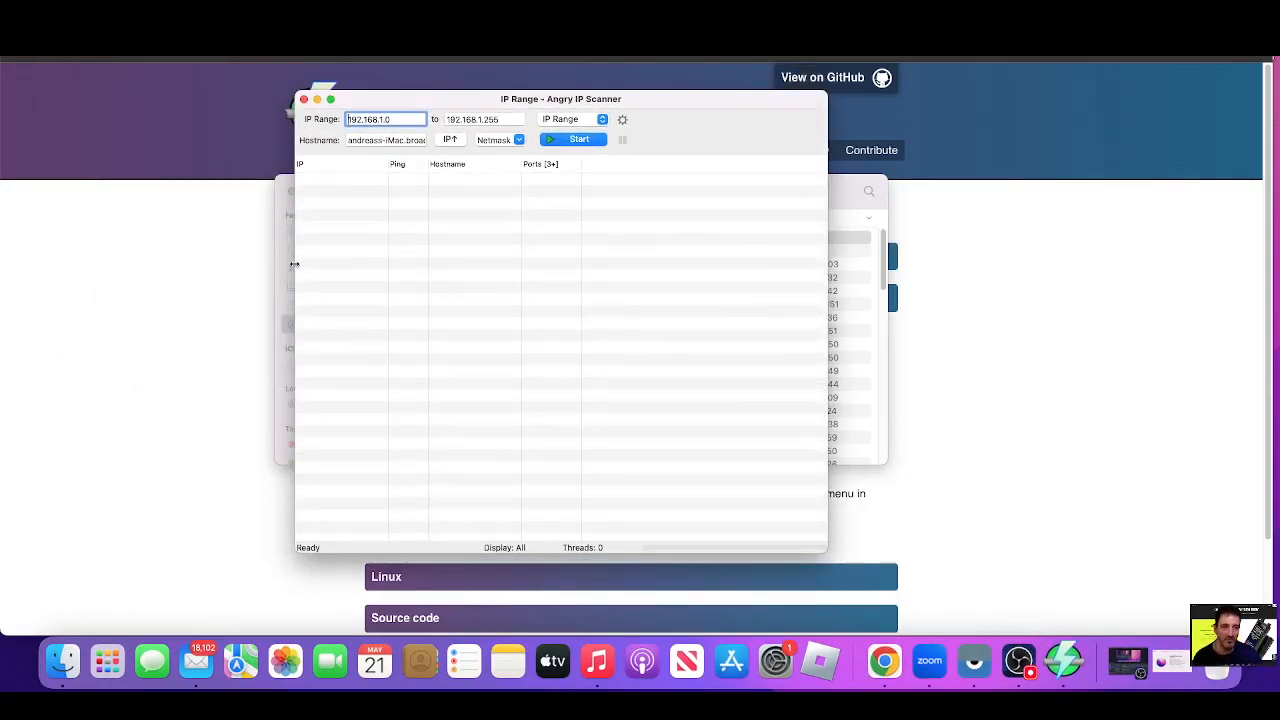
Widen the scanner window and start scanning the 192.168.1.0–192.168.1.255 range
left_click_drag(560, 99, 473, 99)
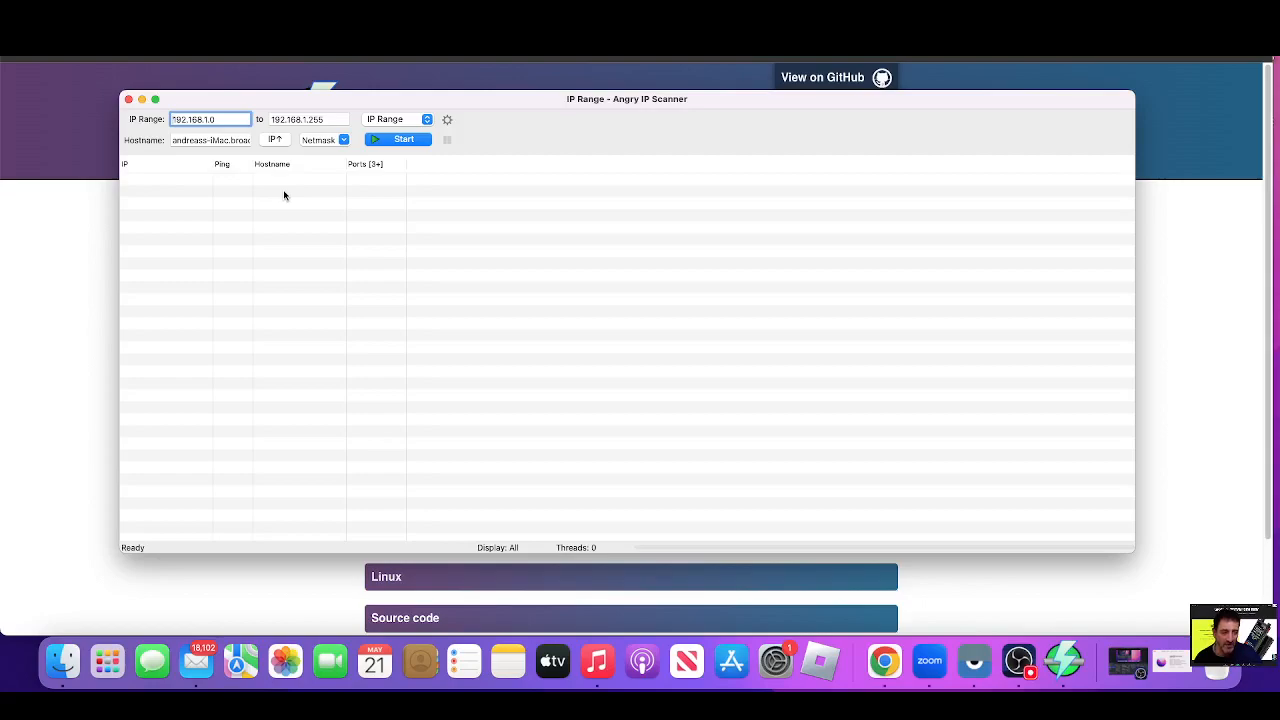
left_click(403, 139)
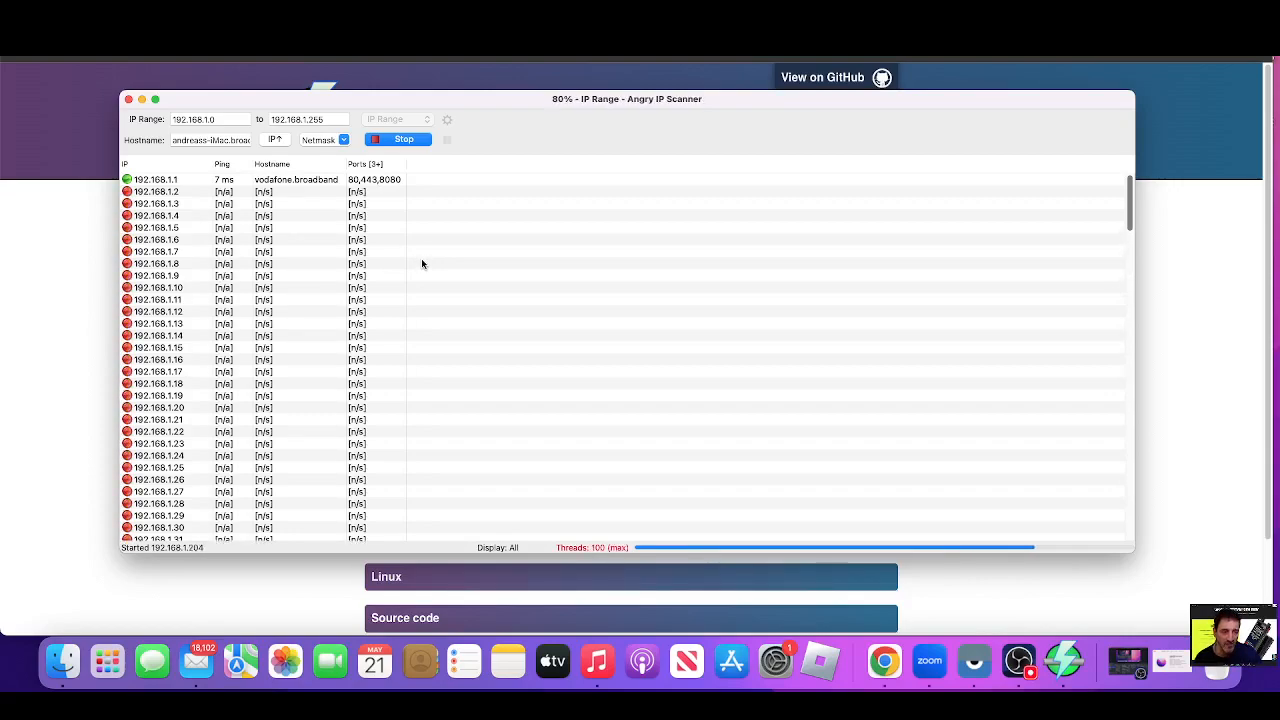
mouse_move(454, 320)
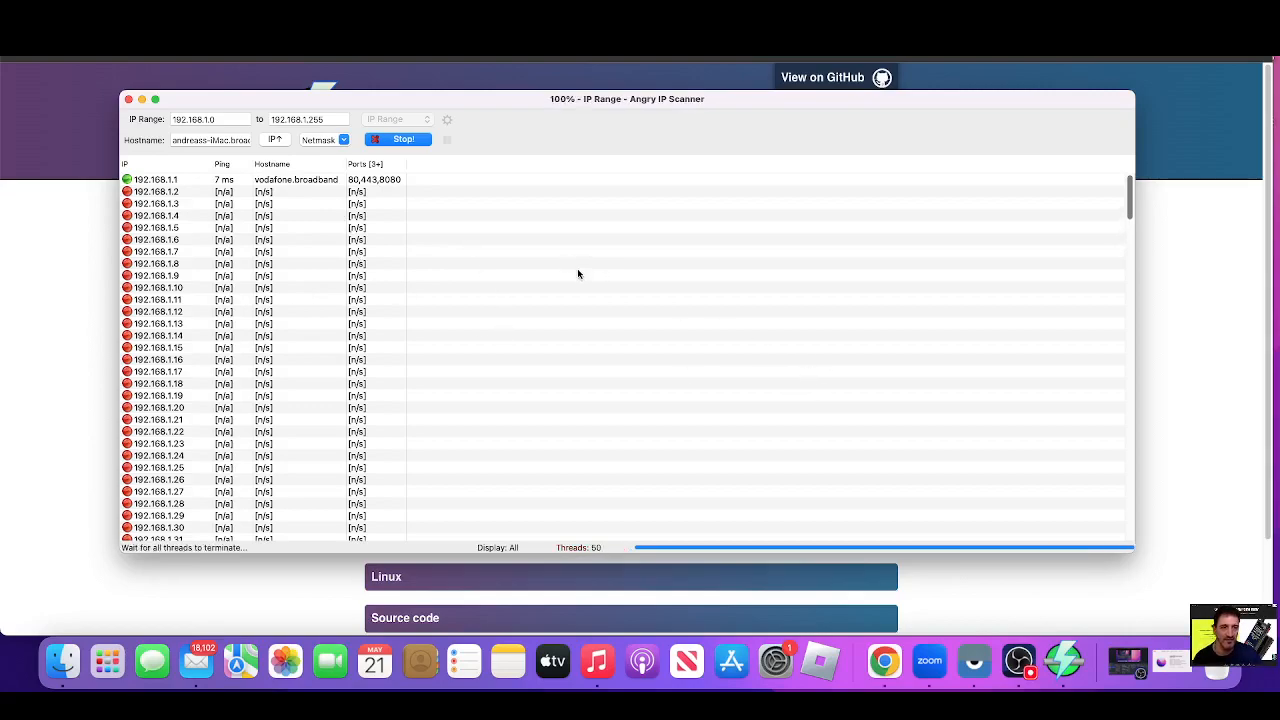
mouse_move(292, 280)
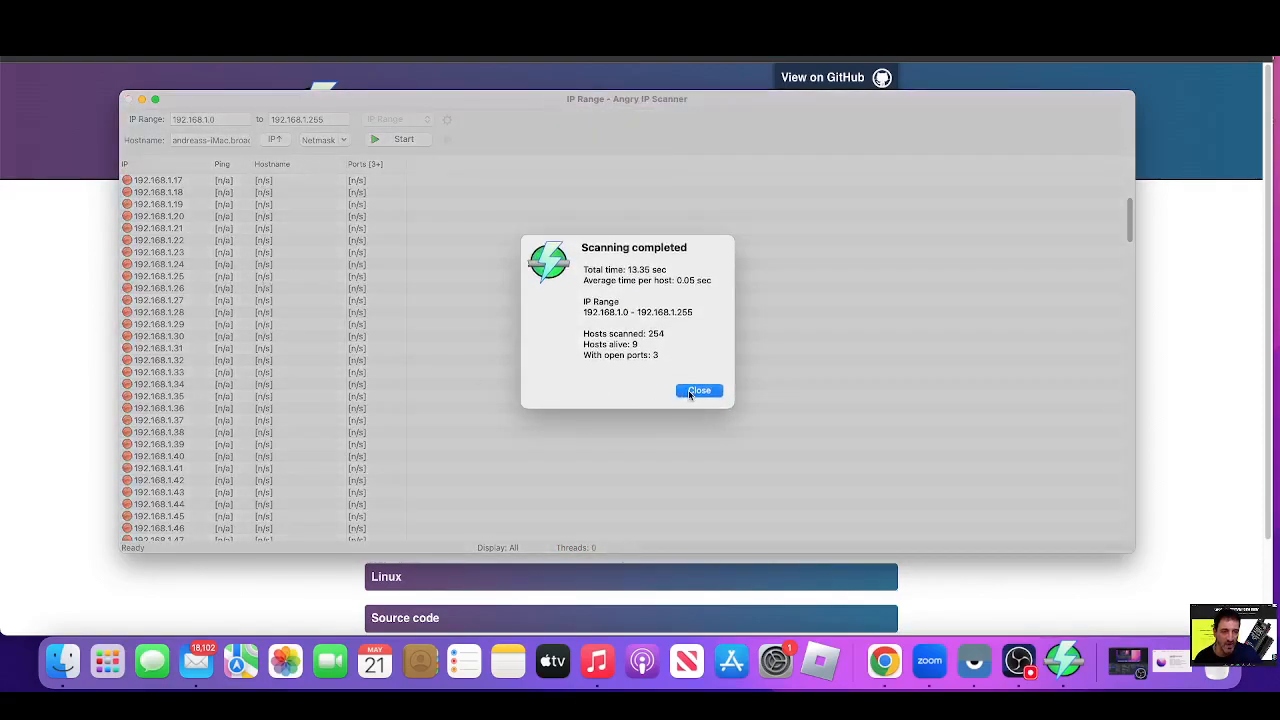
Close the Scanning completed summary and scroll through the list of 9 live hosts
left_click(698, 390)
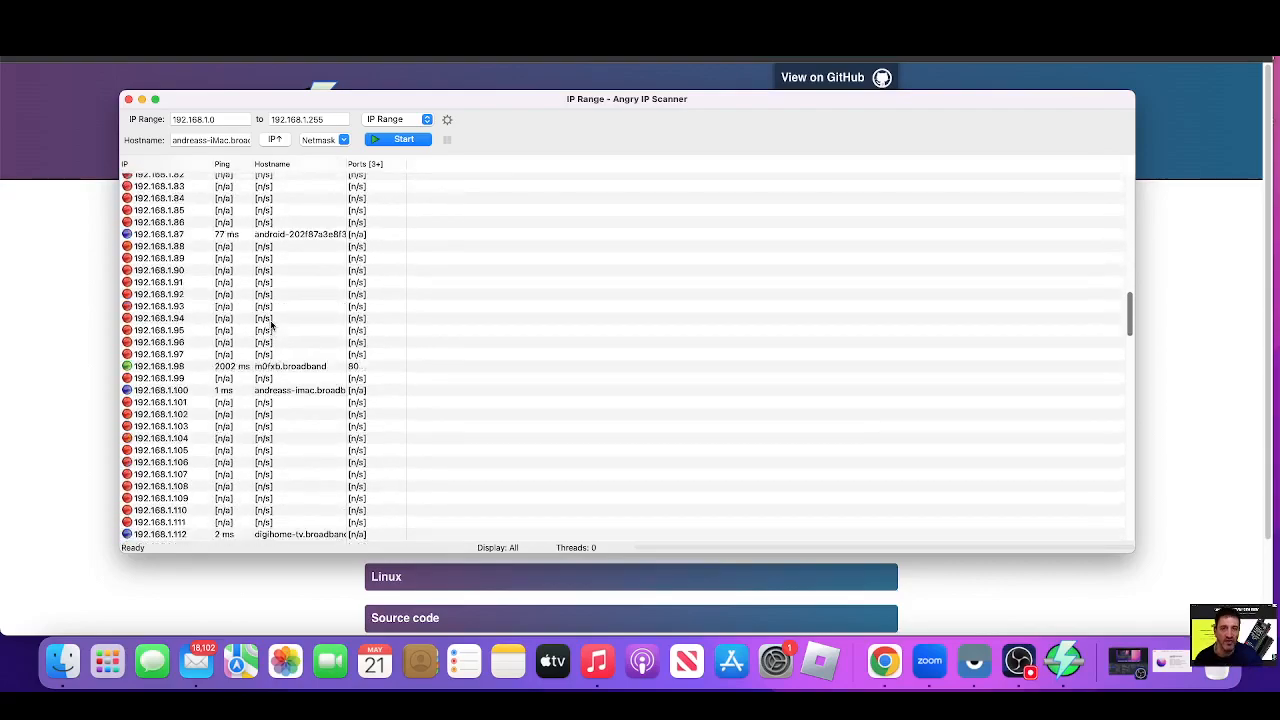
scroll("down", 3)
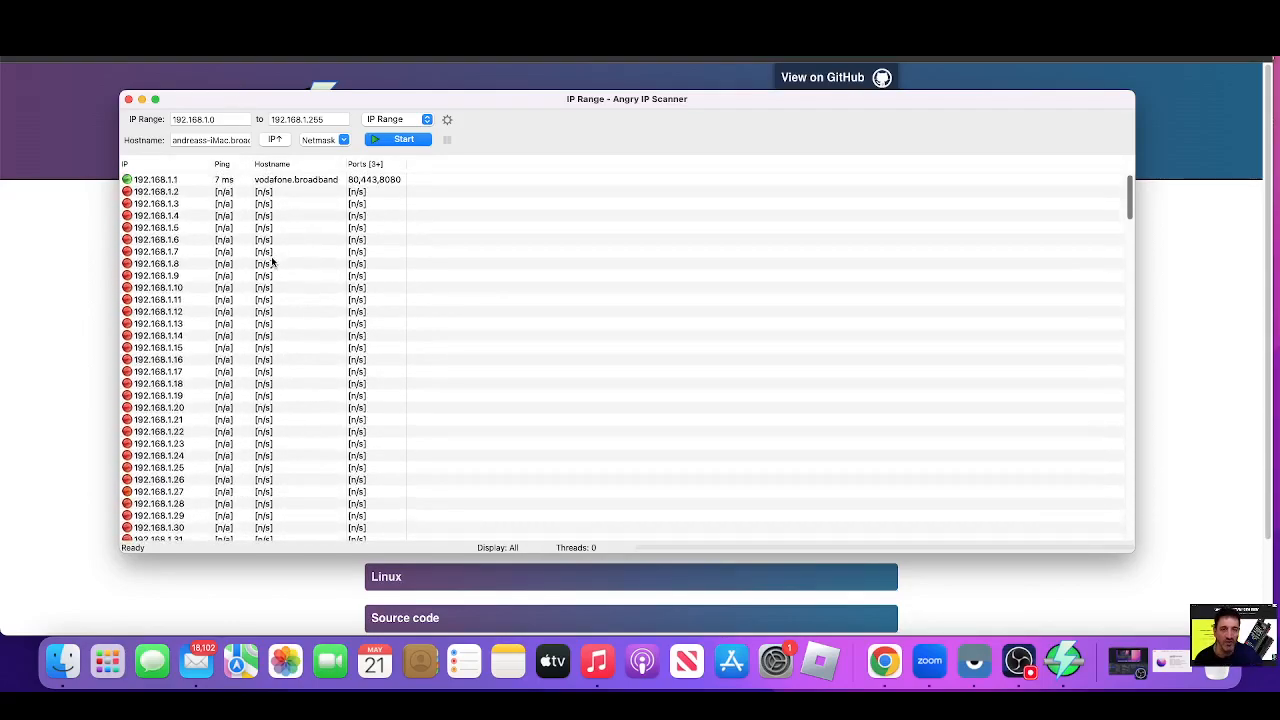
scroll("down", 3)
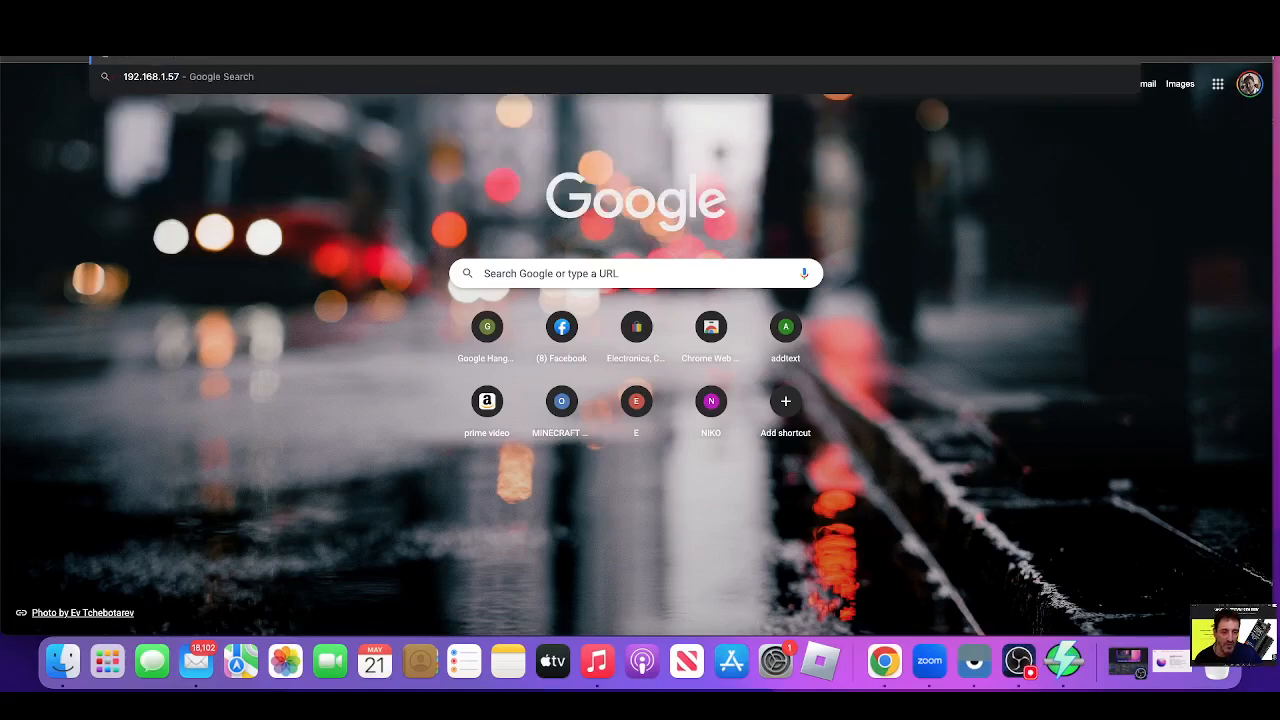
Go to 192.168.1.57 in Chrome and sign in with username 'pi'
left_click(561, 327)
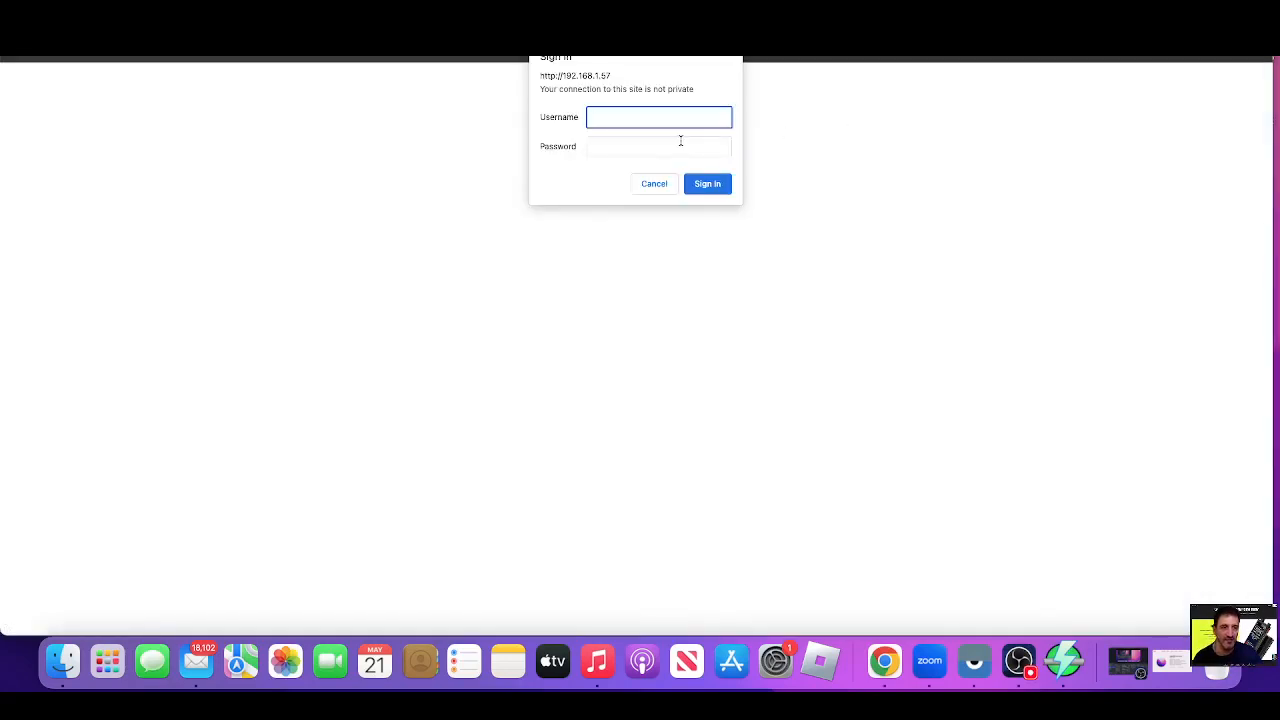
type("pi-star")
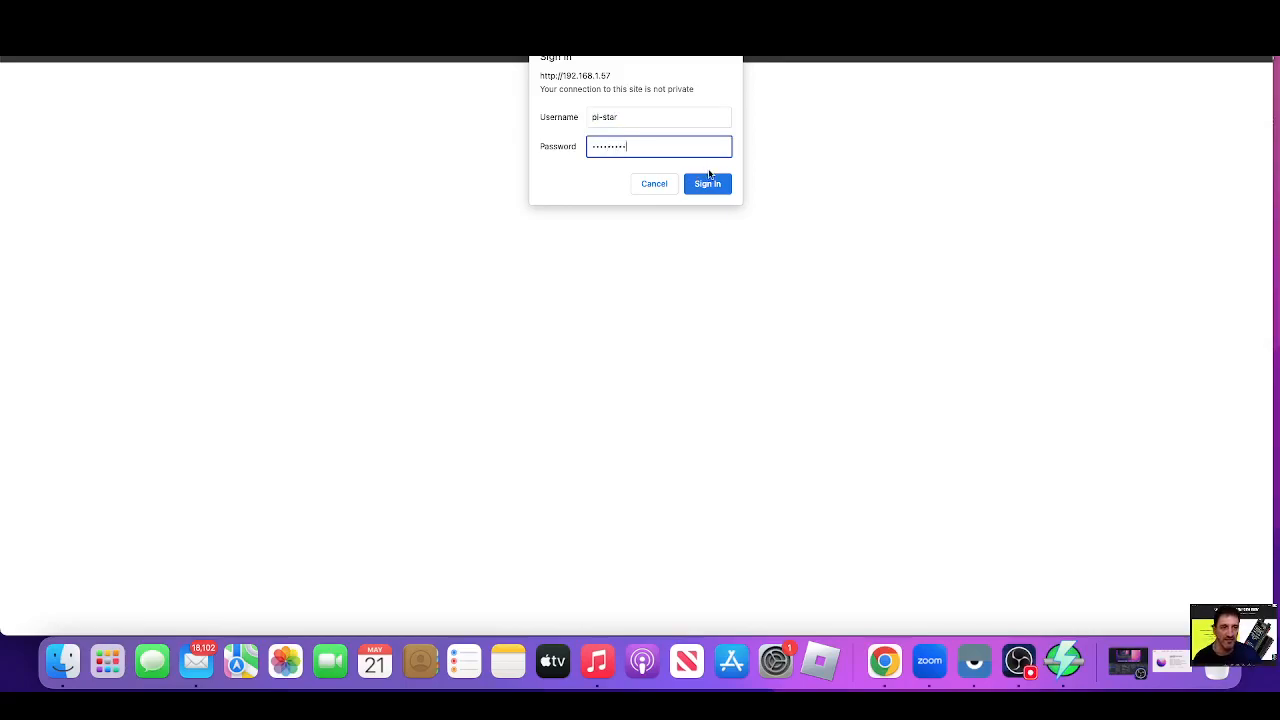
left_click(707, 183)
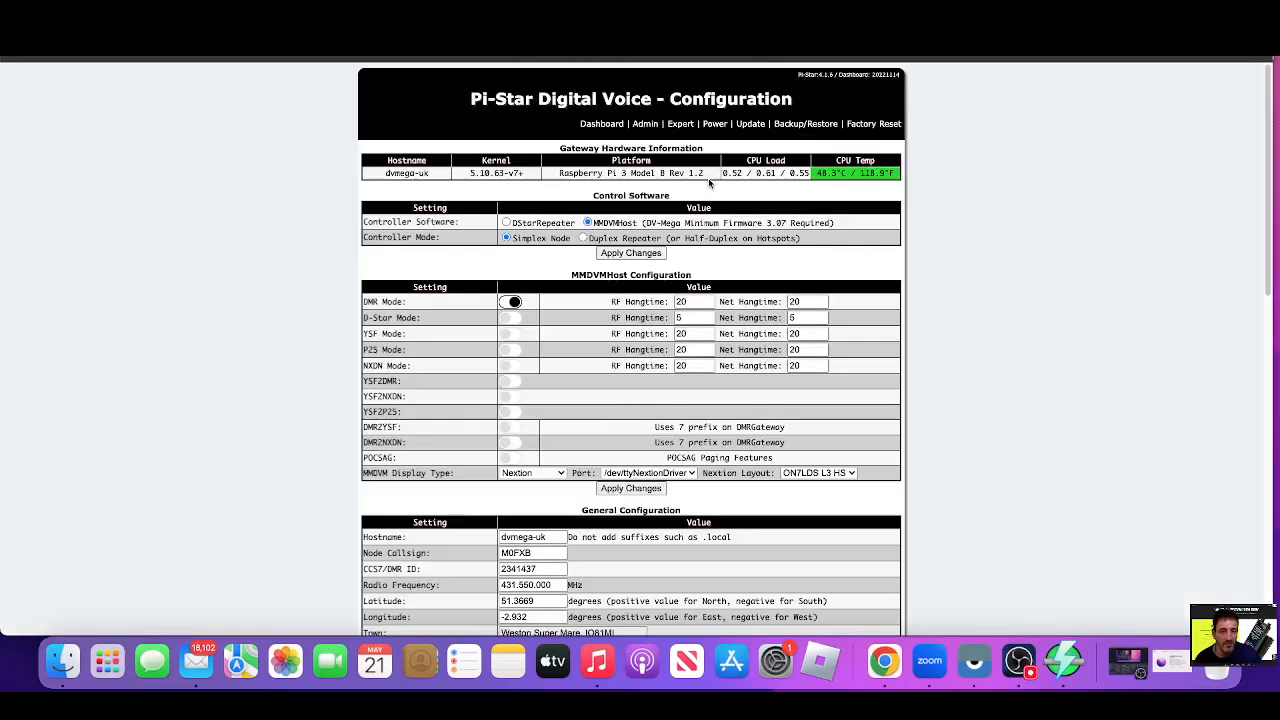
Scroll down through the Pi-Star configuration settings
scroll("down", 3)
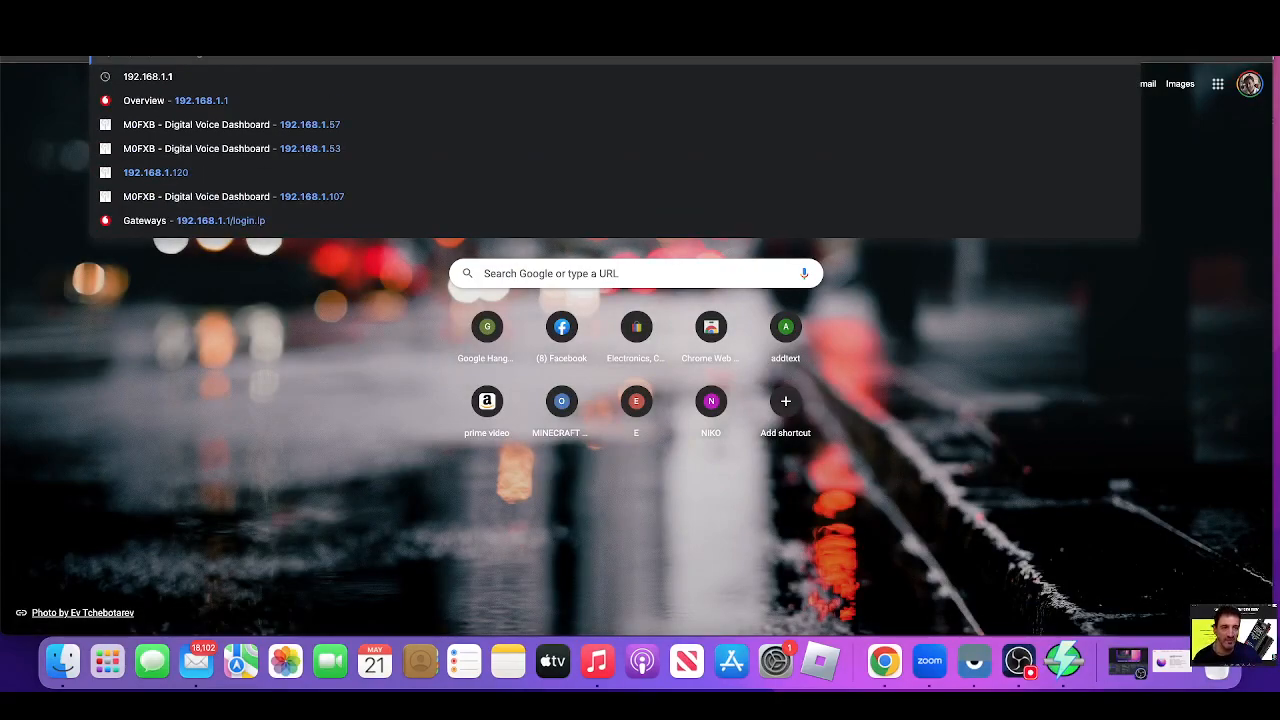
mouse_move(1066, 662)
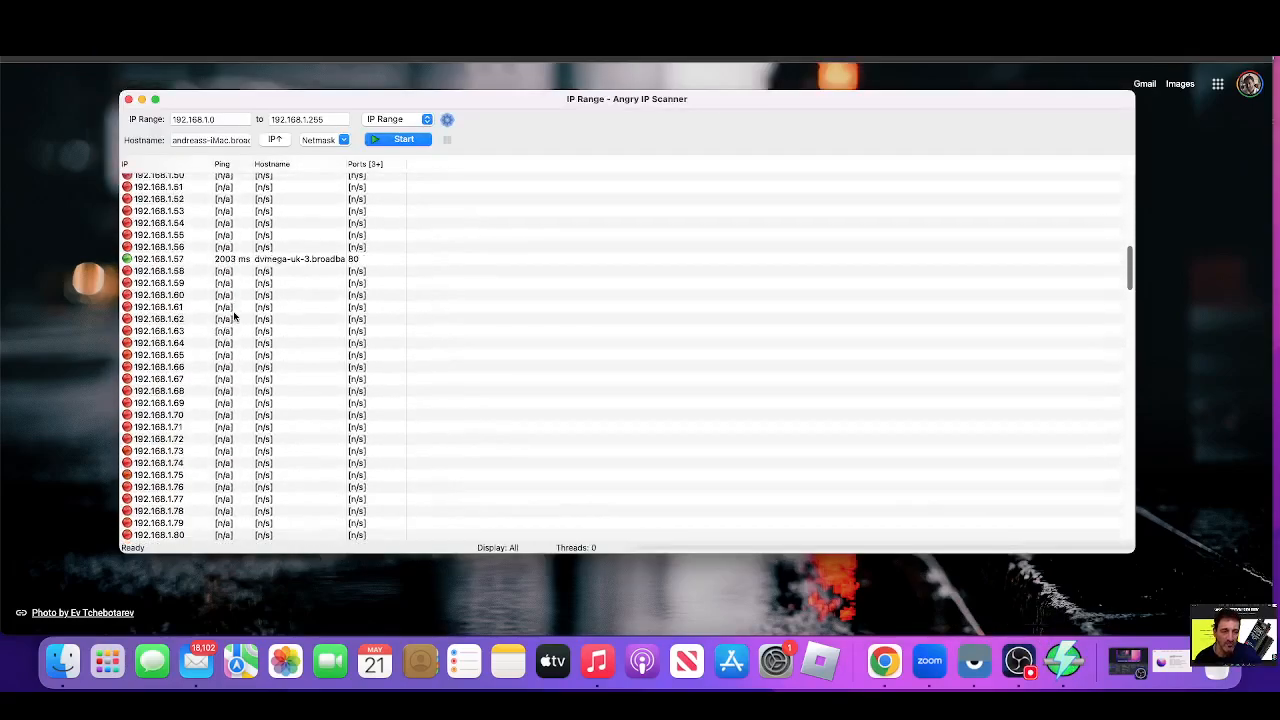
Scroll through the Angry IP Scanner results, including the dvmega hotspot at 192.168.1.57
scroll("down", 3)
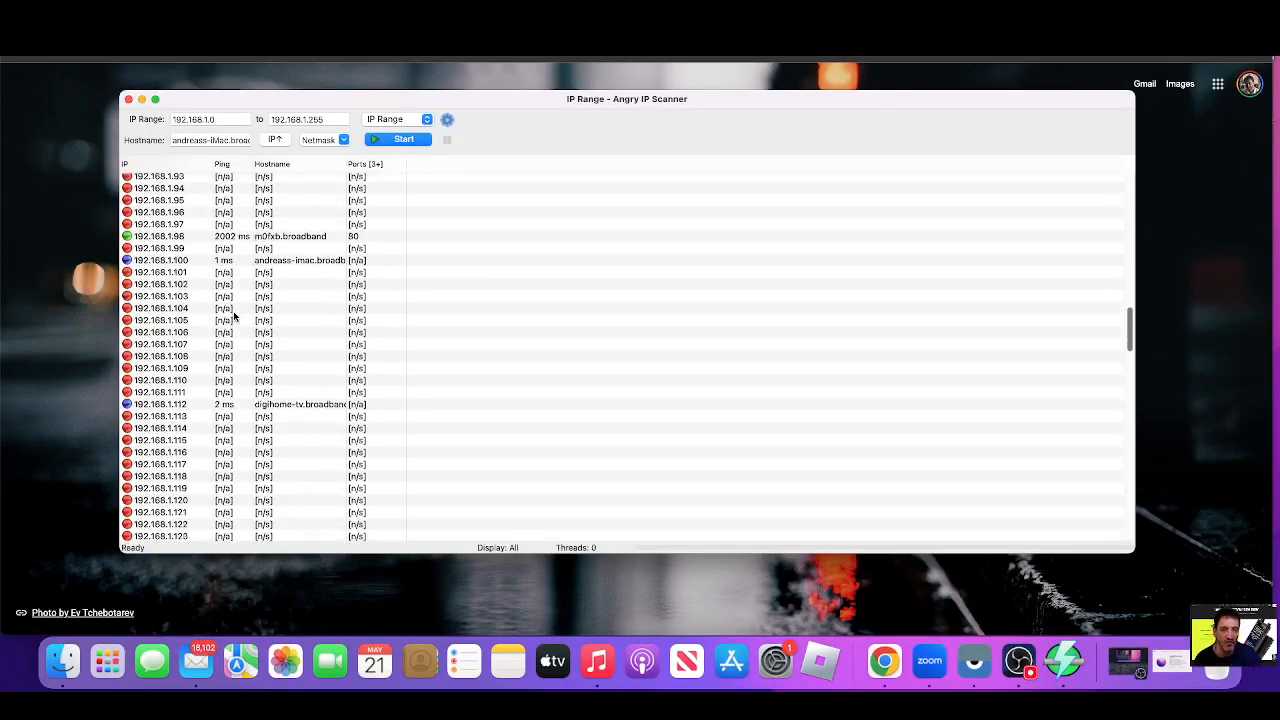
scroll("down", 3)
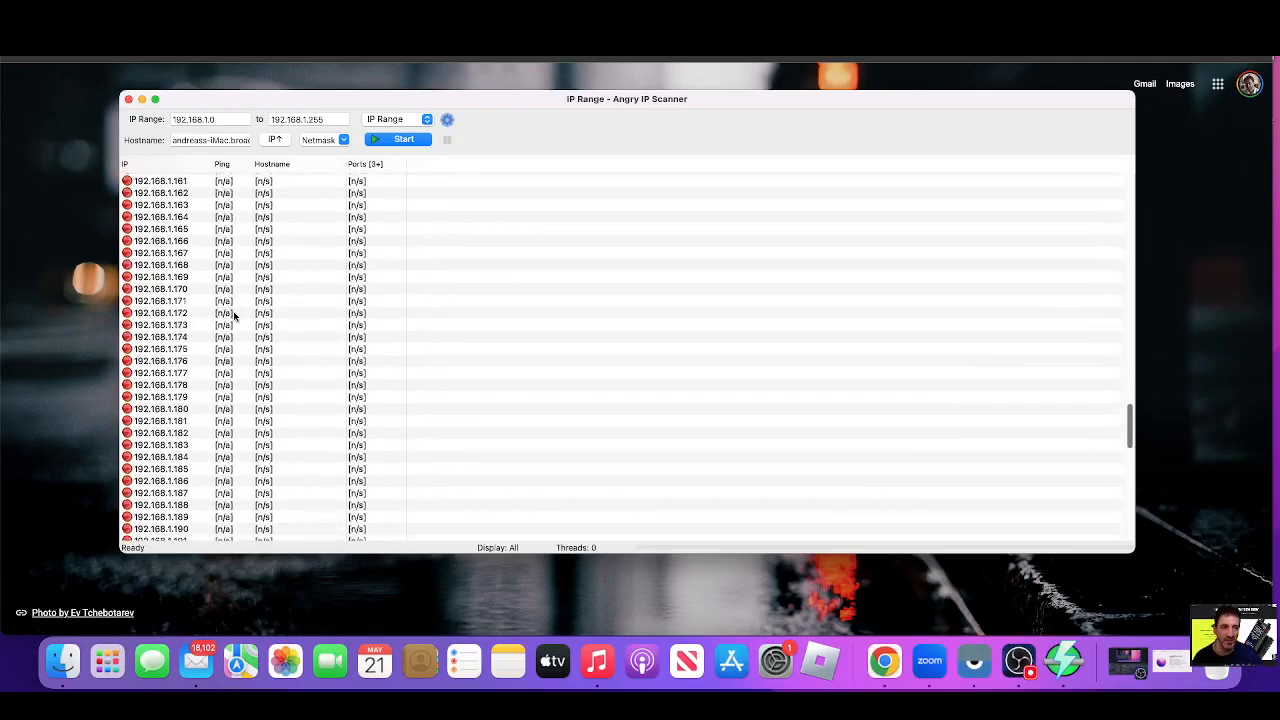
scroll("down", 3)
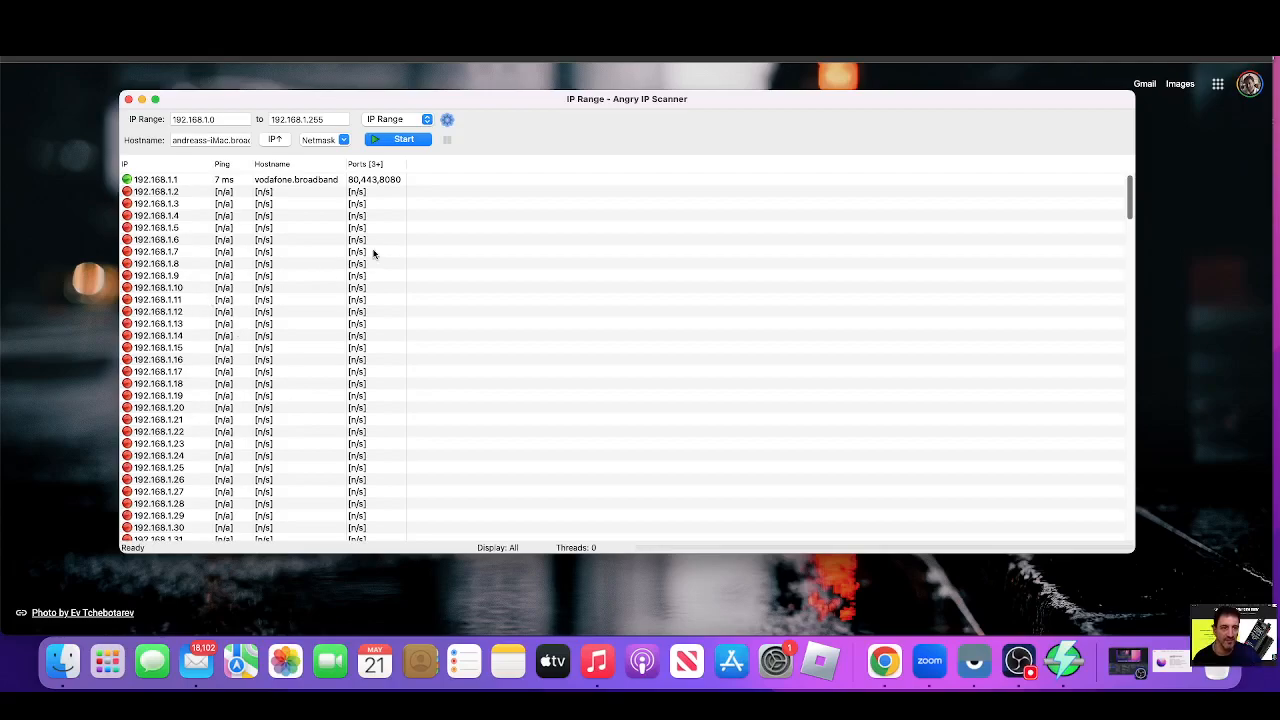
mouse_move(370, 252)
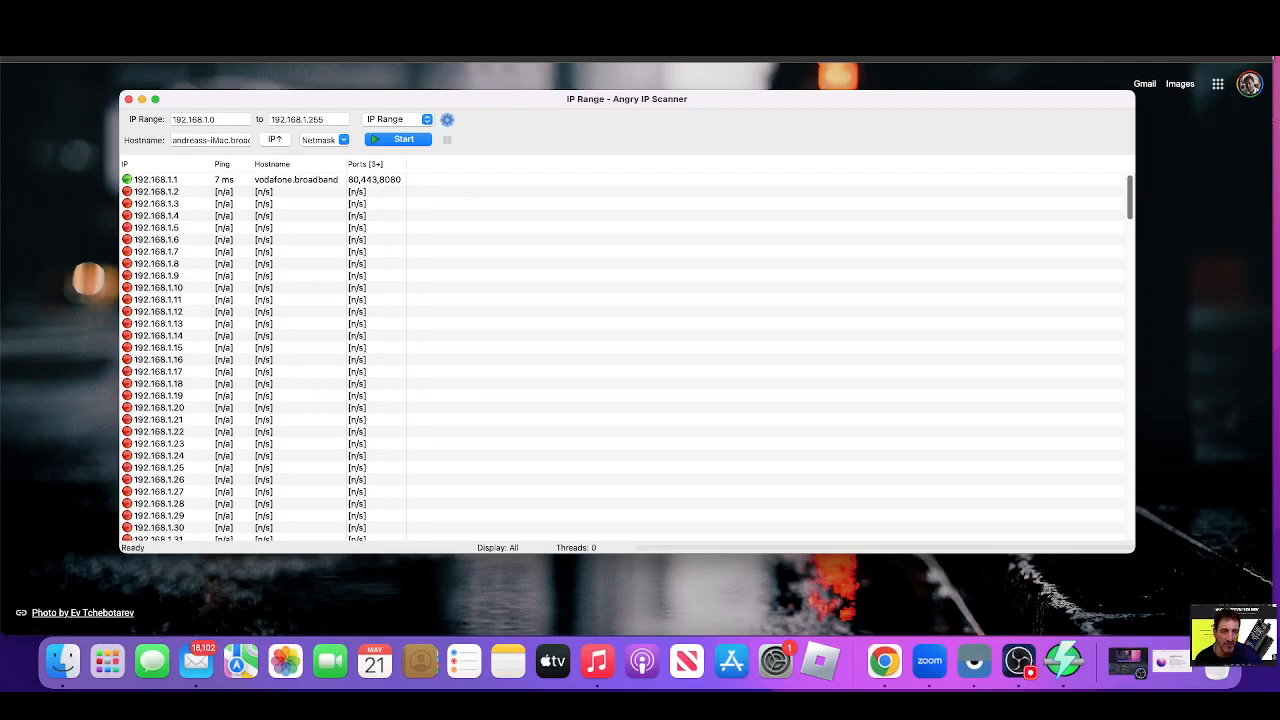